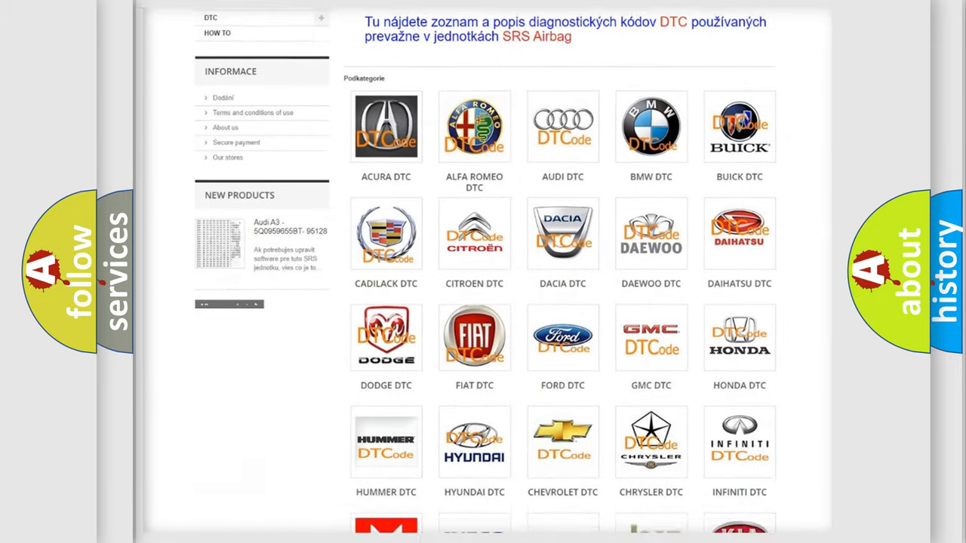
pyautogui.scroll(-3)
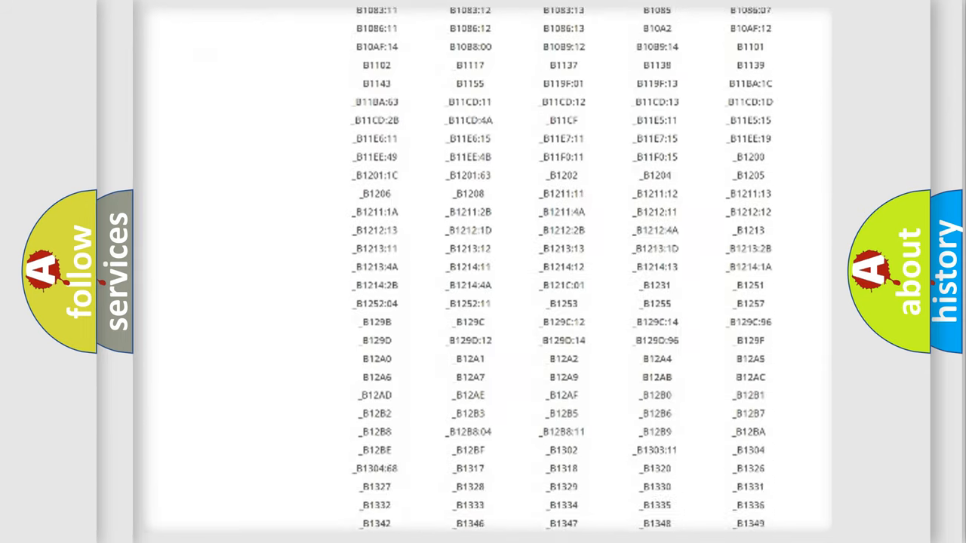
pyautogui.scroll(-3)
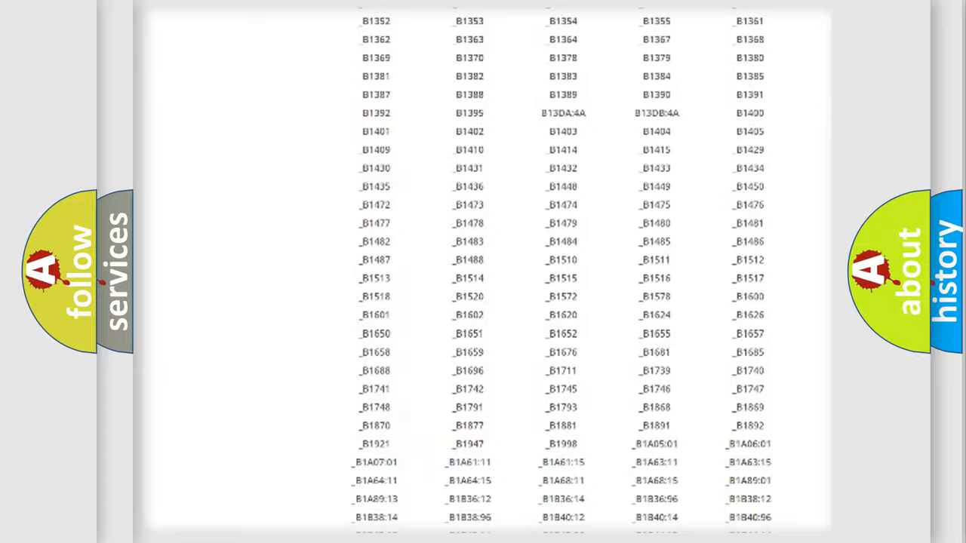